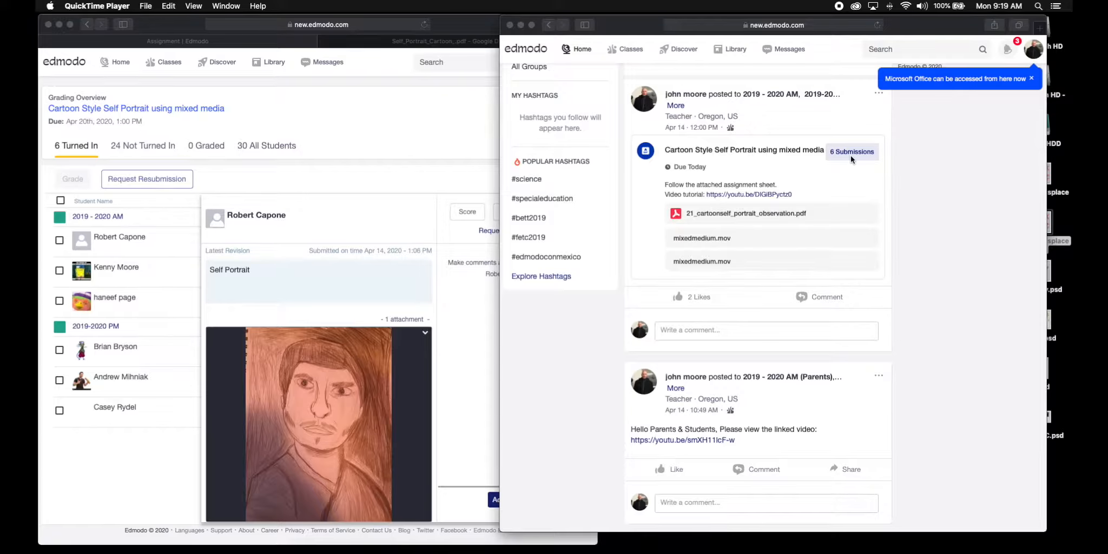
mouse_move(695, 287)
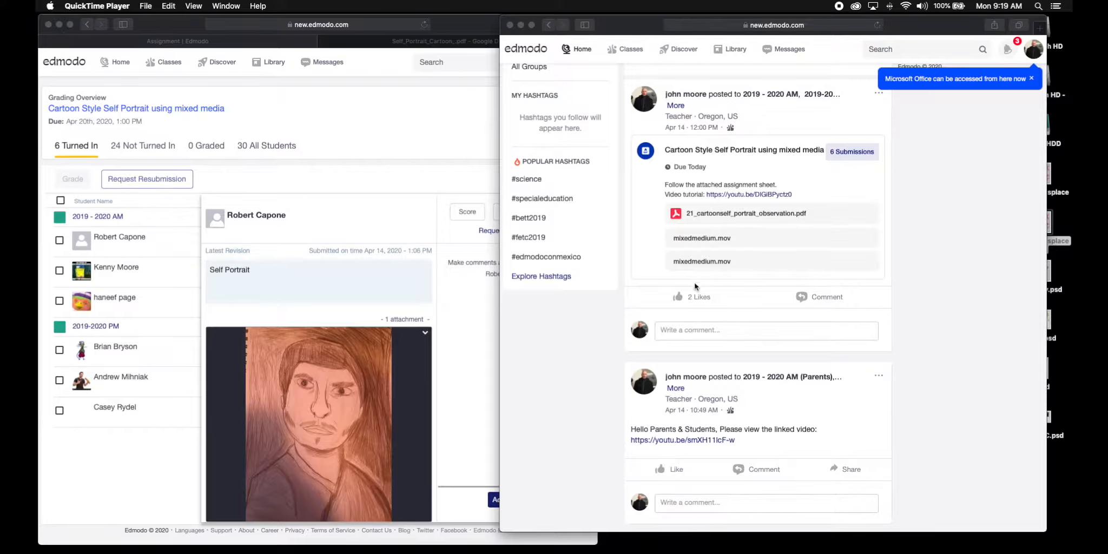
mouse_move(695, 175)
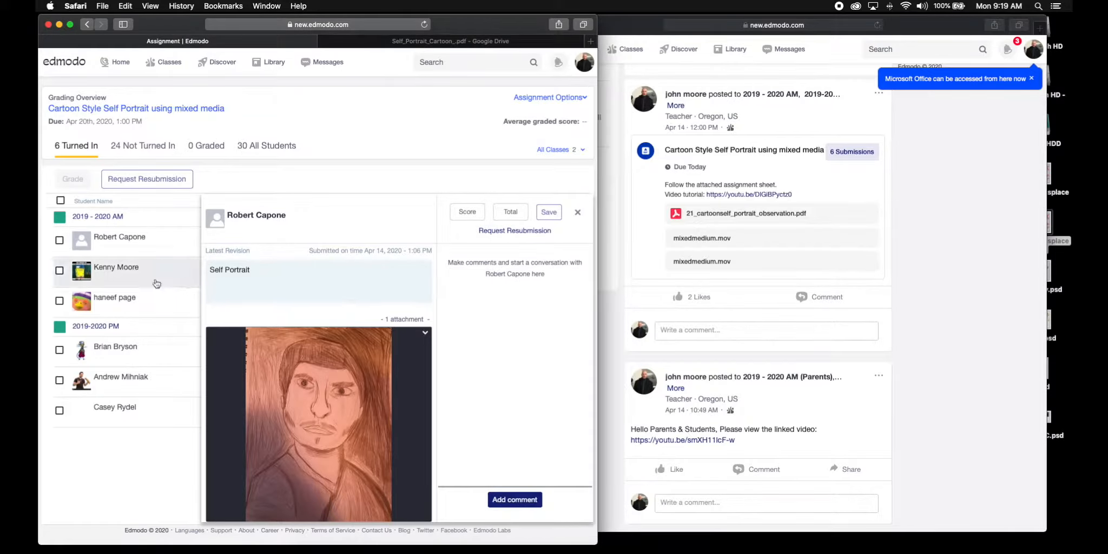
mouse_move(106, 297)
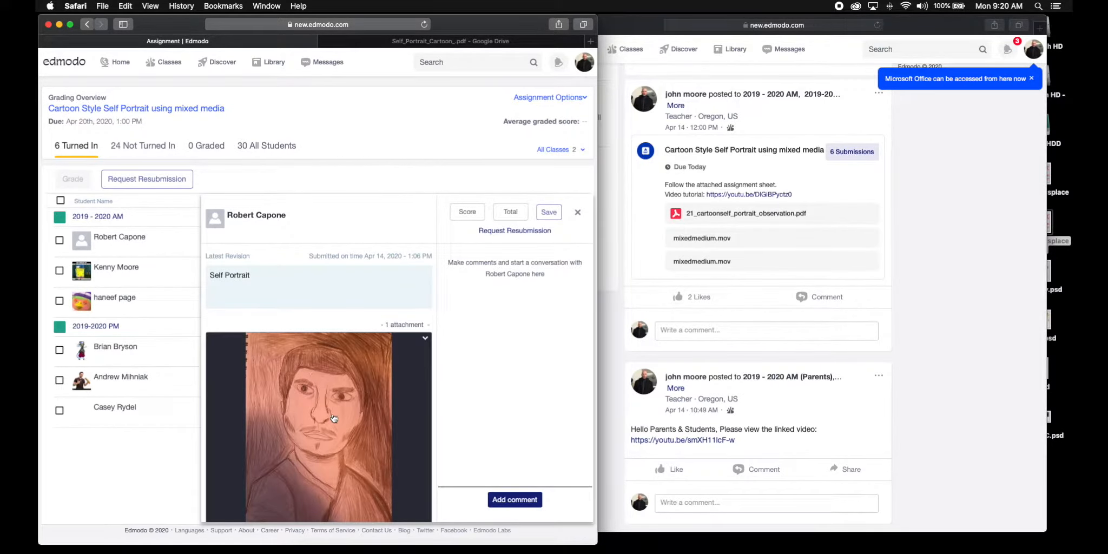
mouse_move(351, 410)
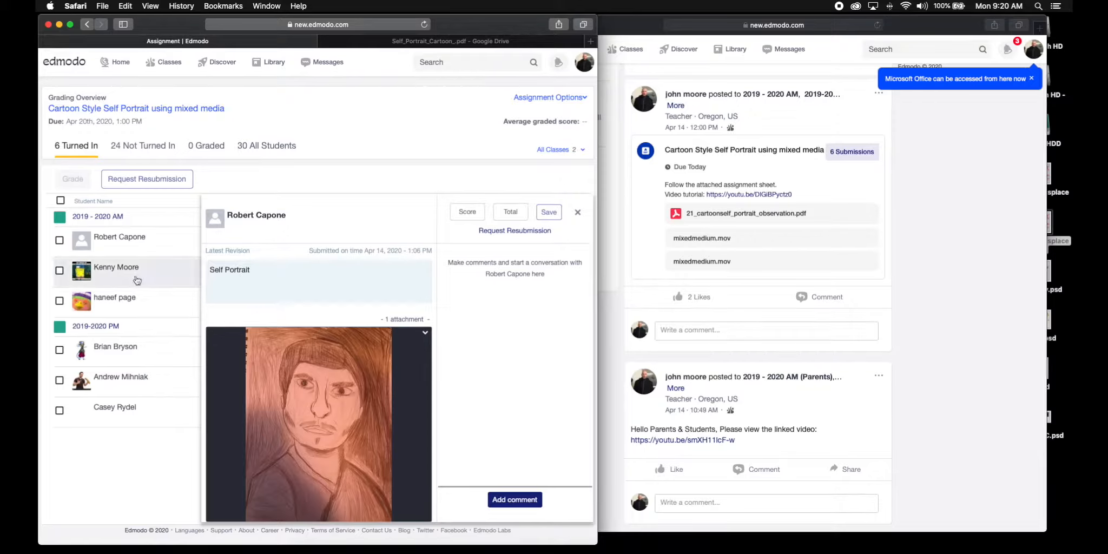
mouse_move(193, 314)
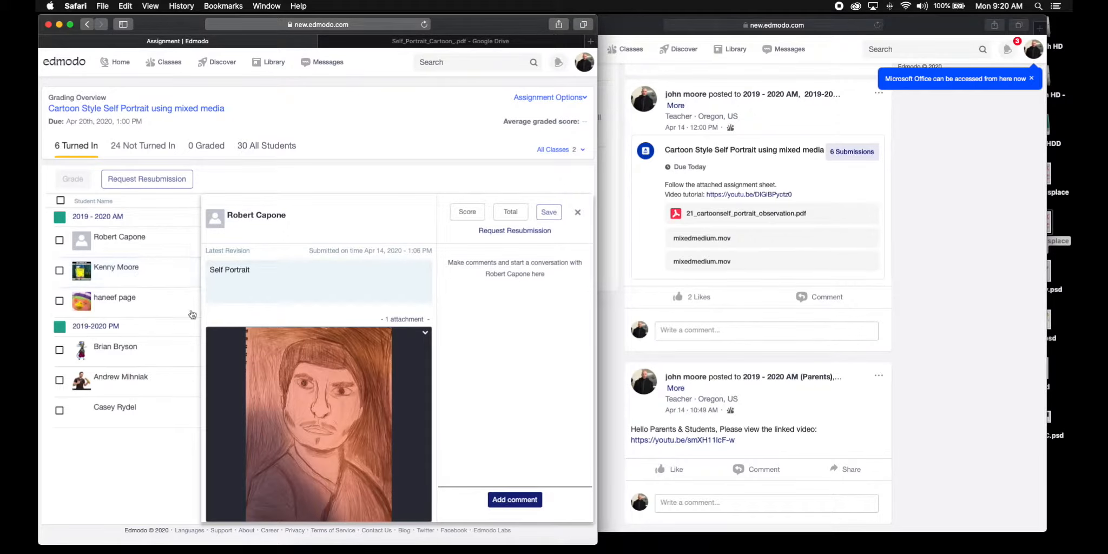
mouse_move(158, 297)
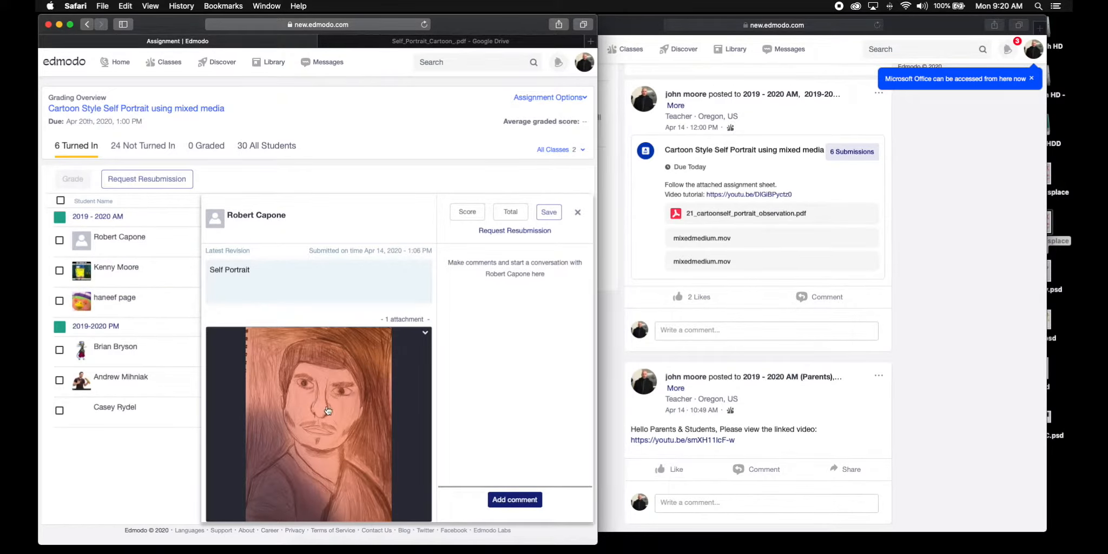
mouse_move(317, 382)
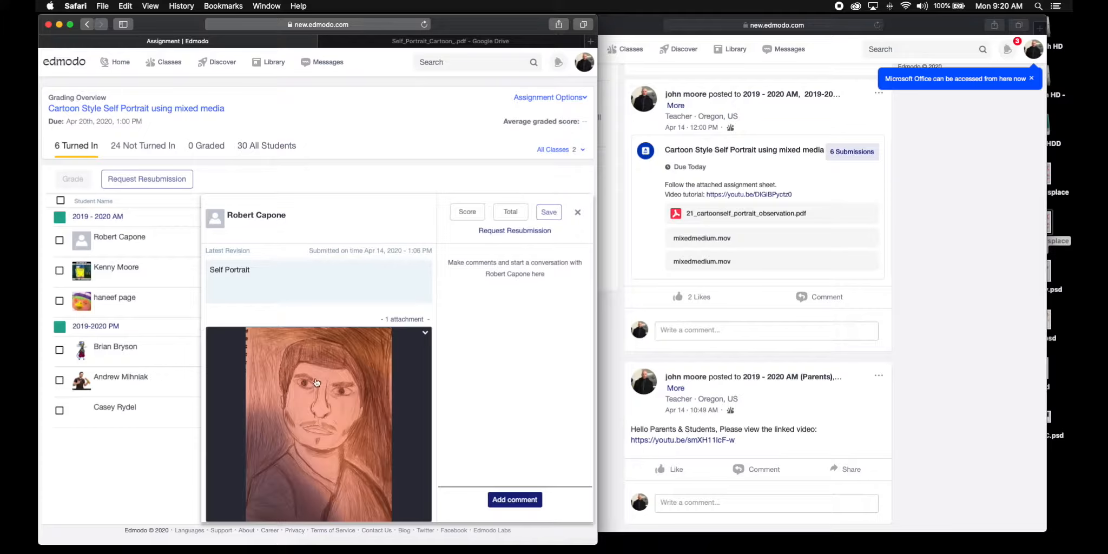
mouse_move(365, 374)
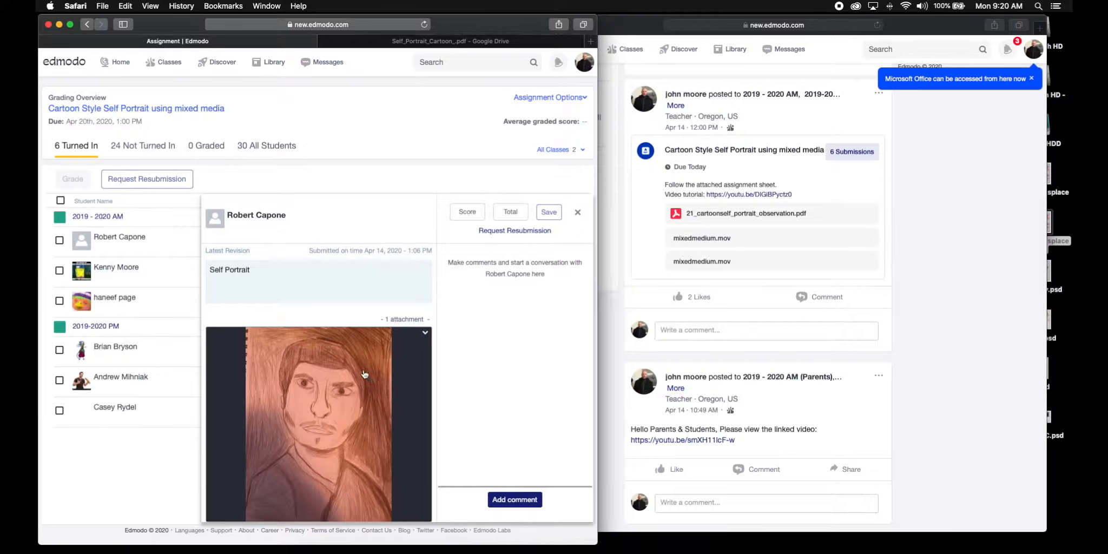
mouse_move(351, 373)
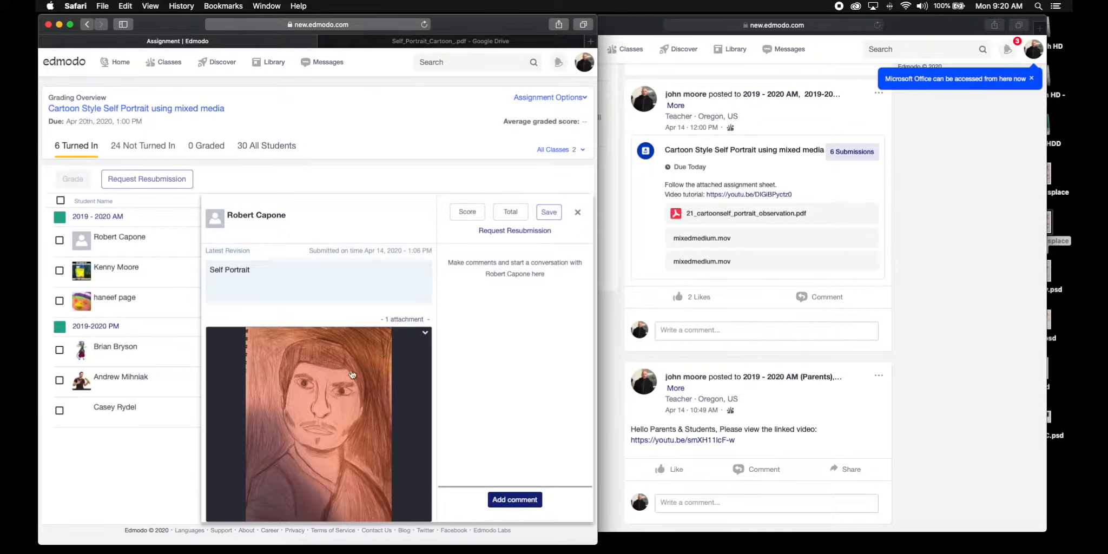
- View Kenny Moore's yellow-background self-portrait at full size, then close it
click(115, 267)
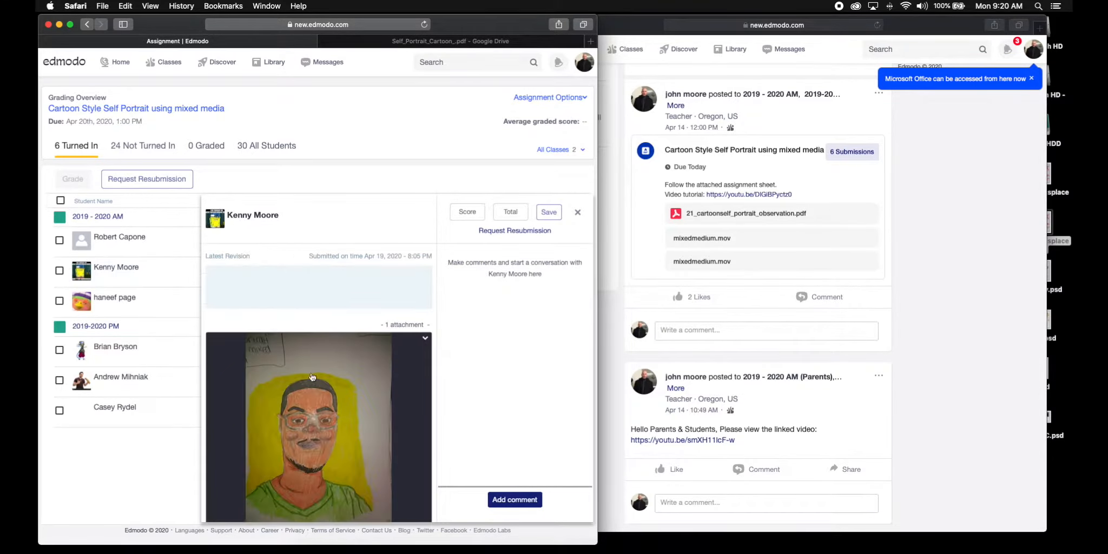
click(318, 427)
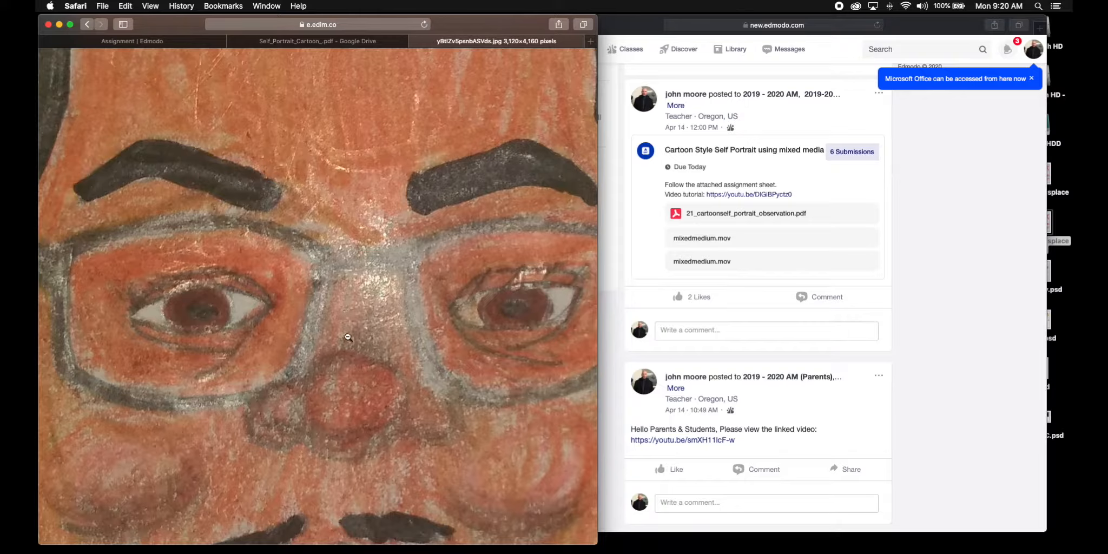
mouse_move(375, 293)
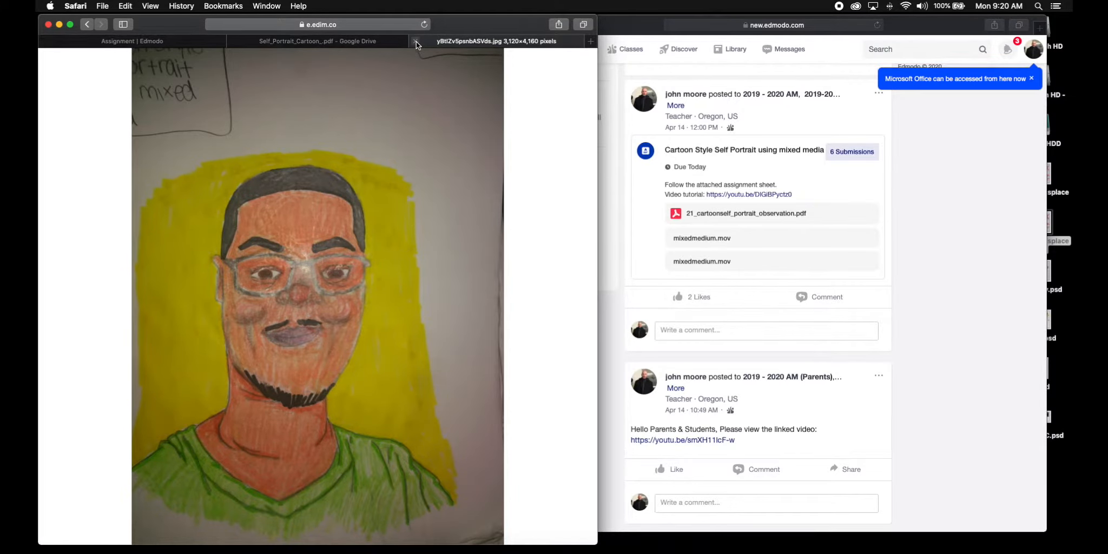
click(317, 40)
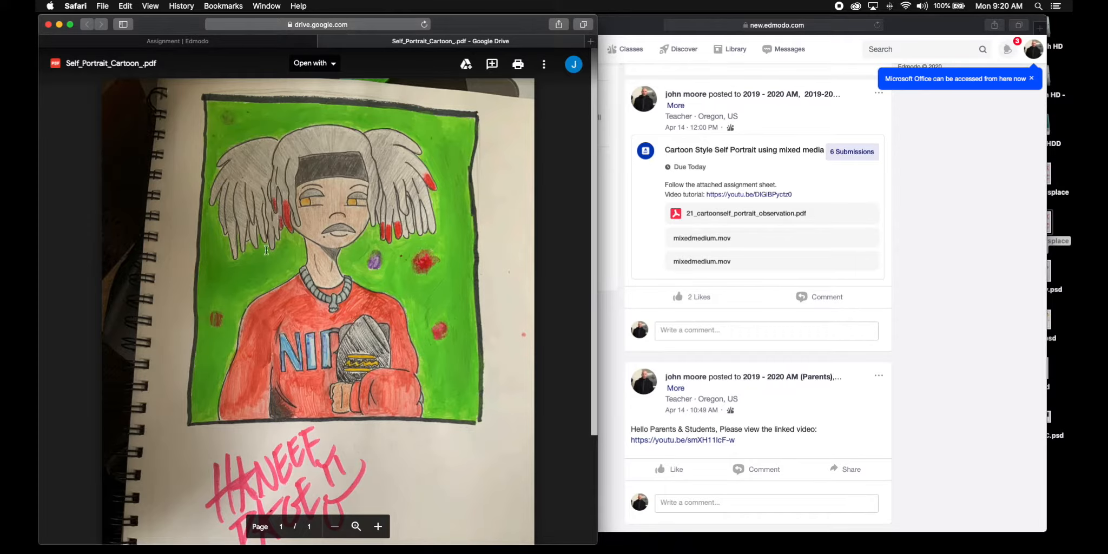
click(177, 41)
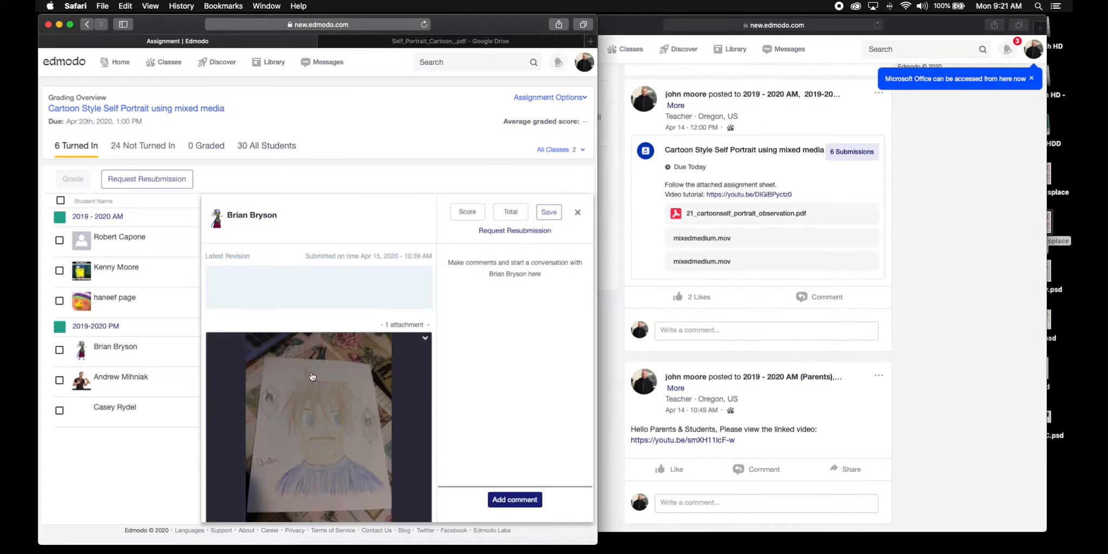
click(311, 425)
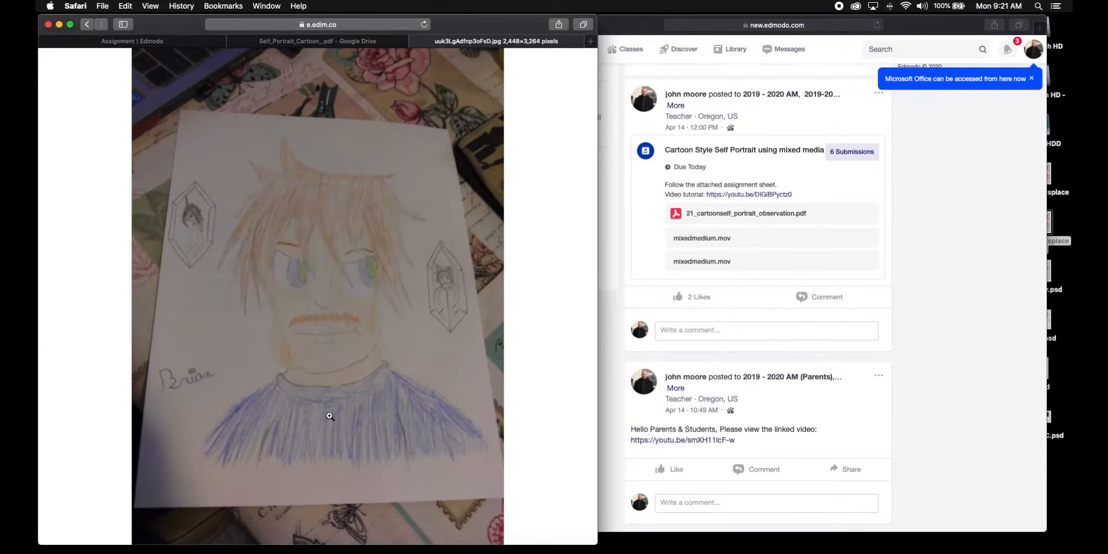
mouse_move(395, 441)
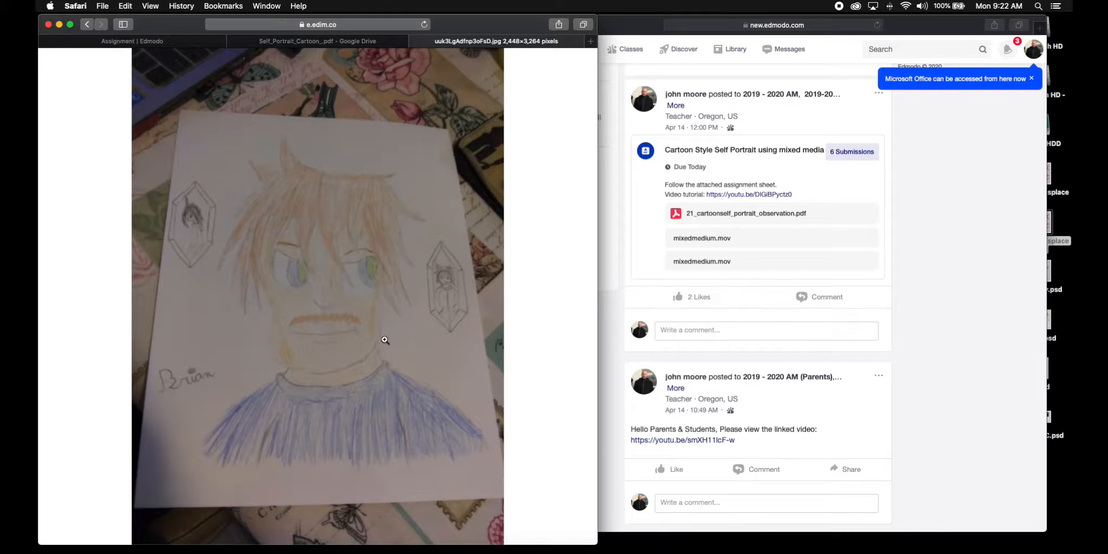
mouse_move(326, 275)
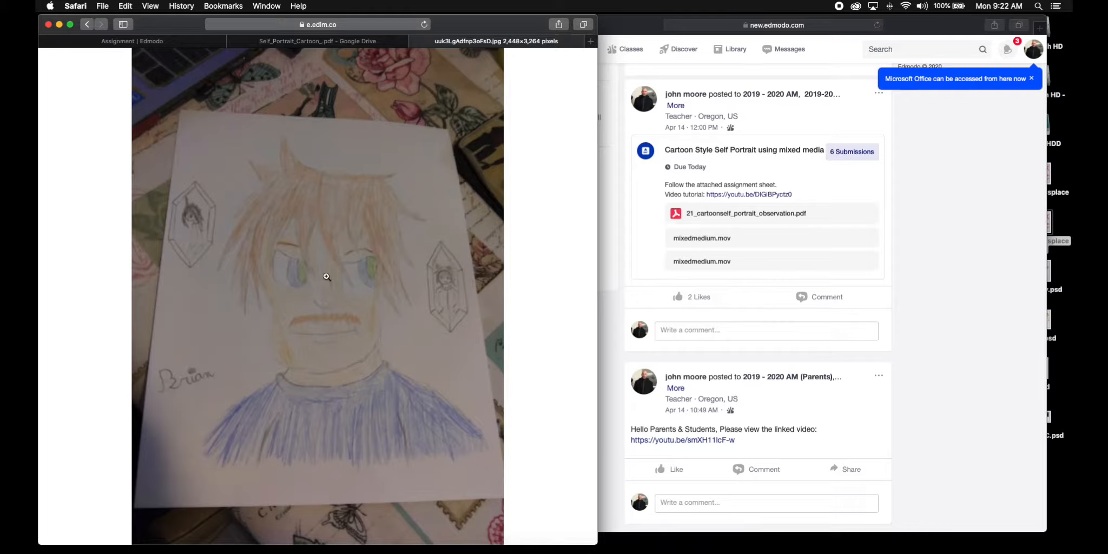
mouse_move(253, 180)
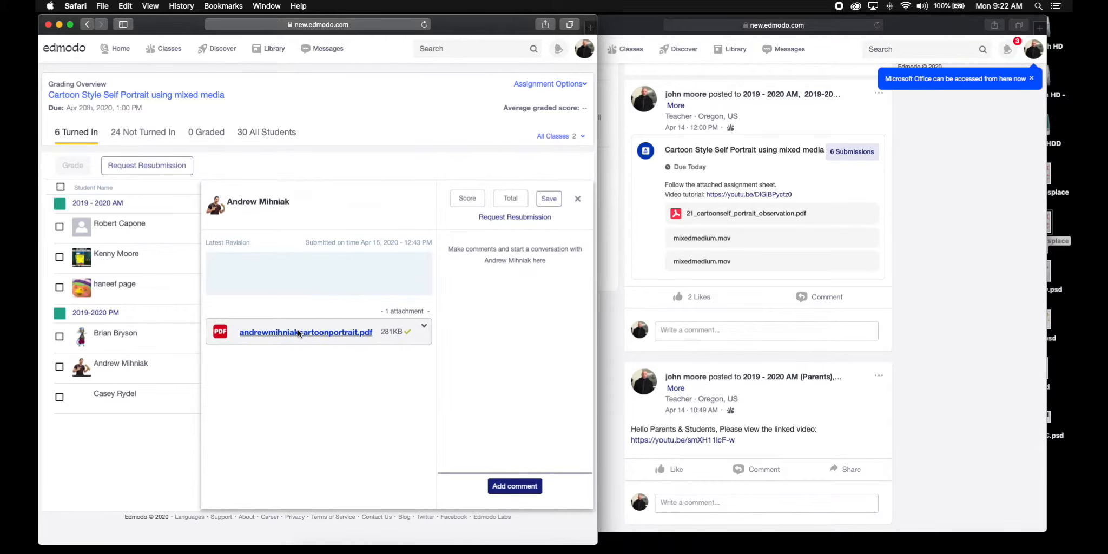
click(305, 332)
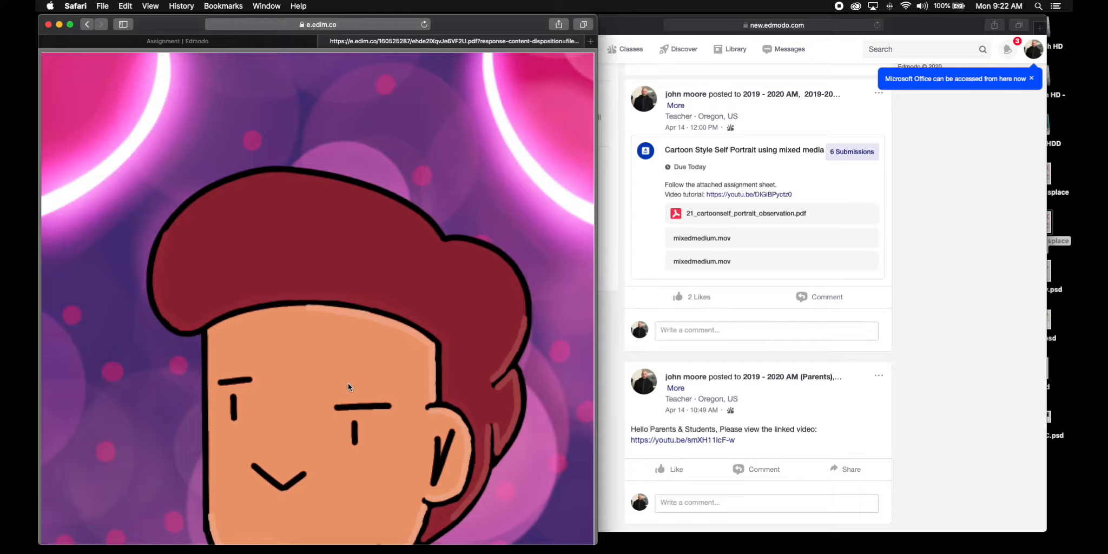
mouse_move(348, 245)
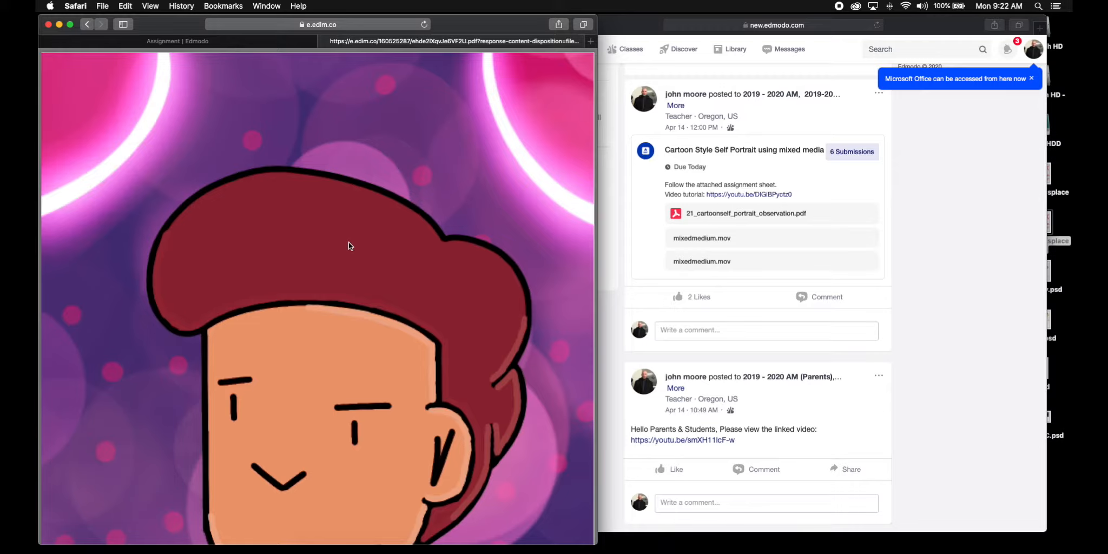
mouse_move(324, 43)
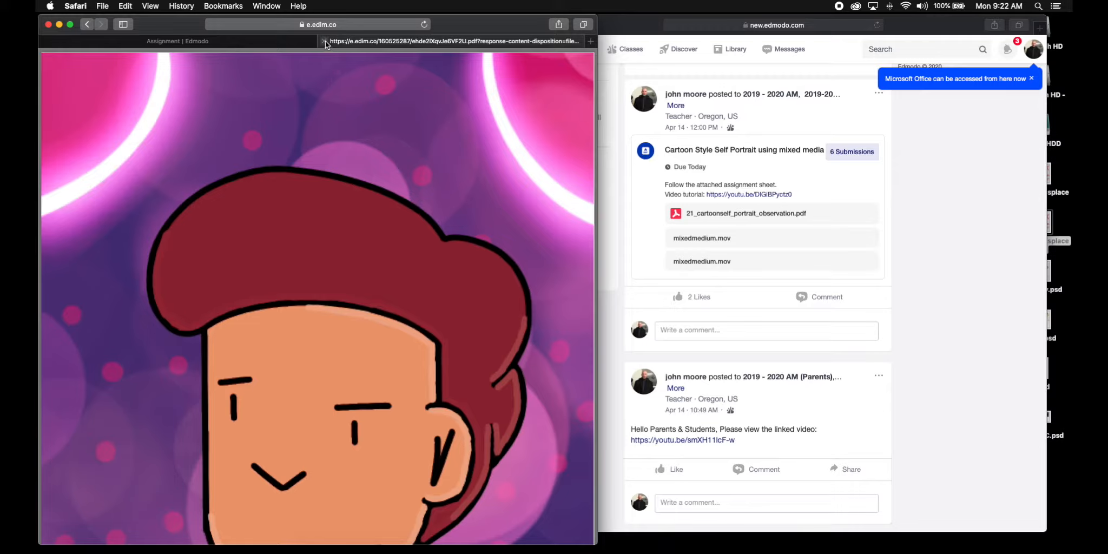
mouse_move(326, 42)
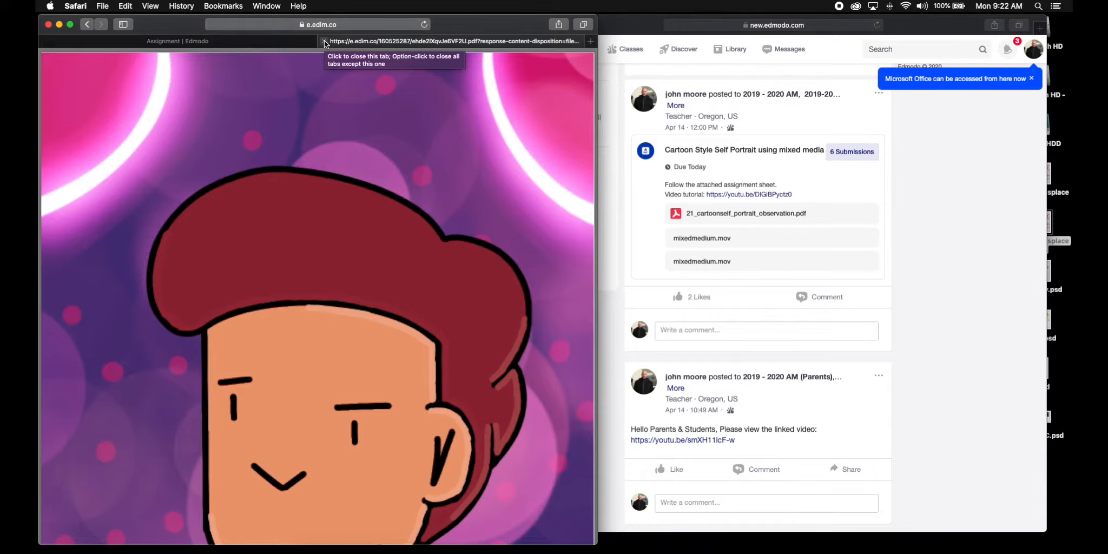
click(323, 41)
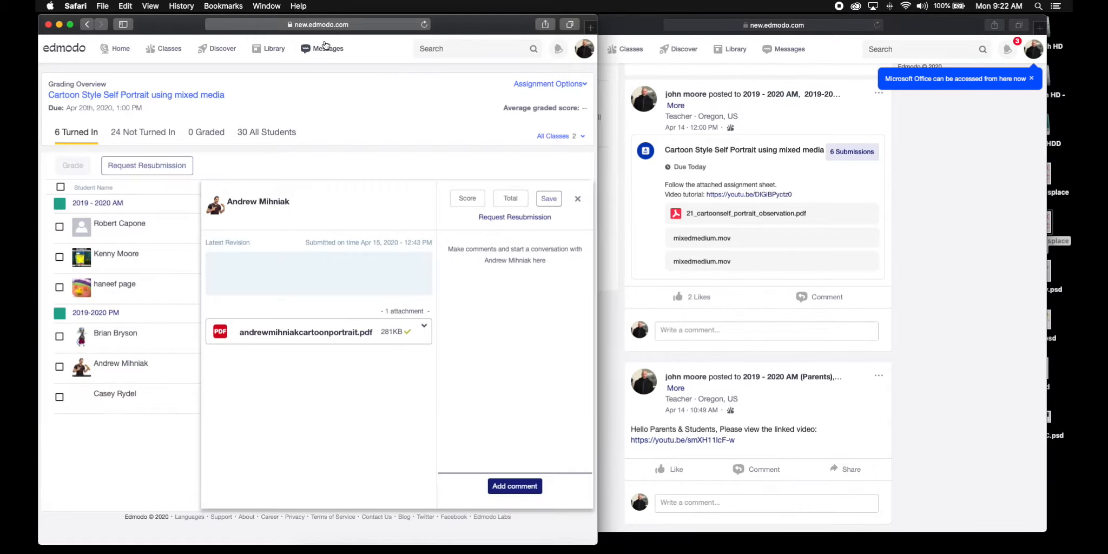
click(114, 394)
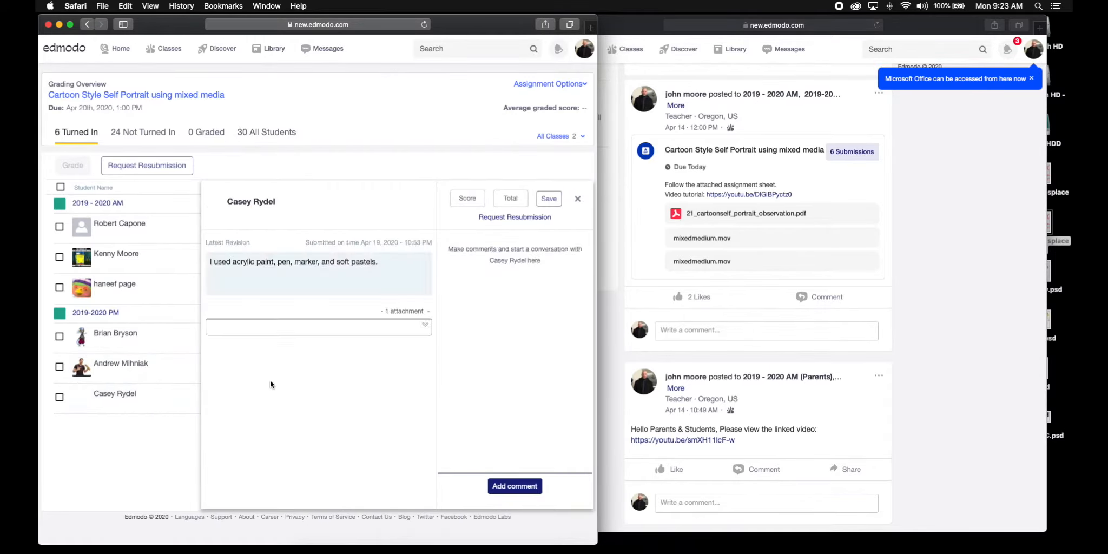
click(424, 326)
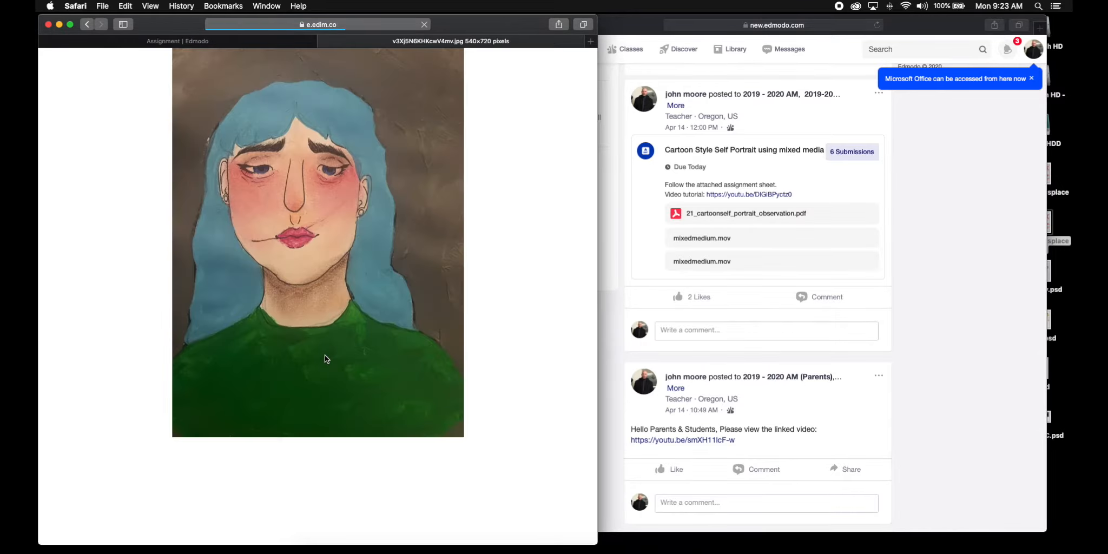
mouse_move(338, 175)
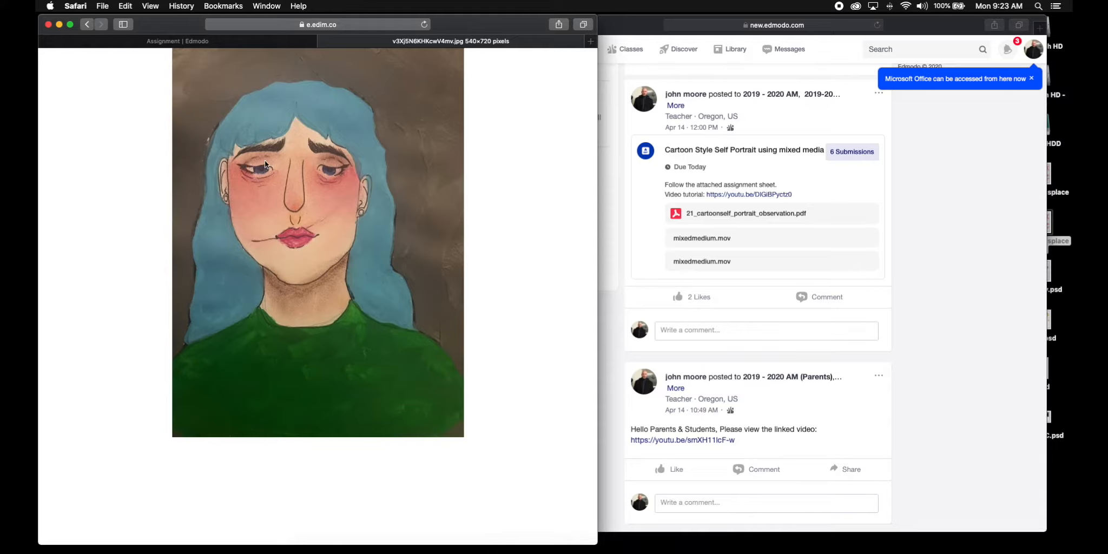
mouse_move(320, 290)
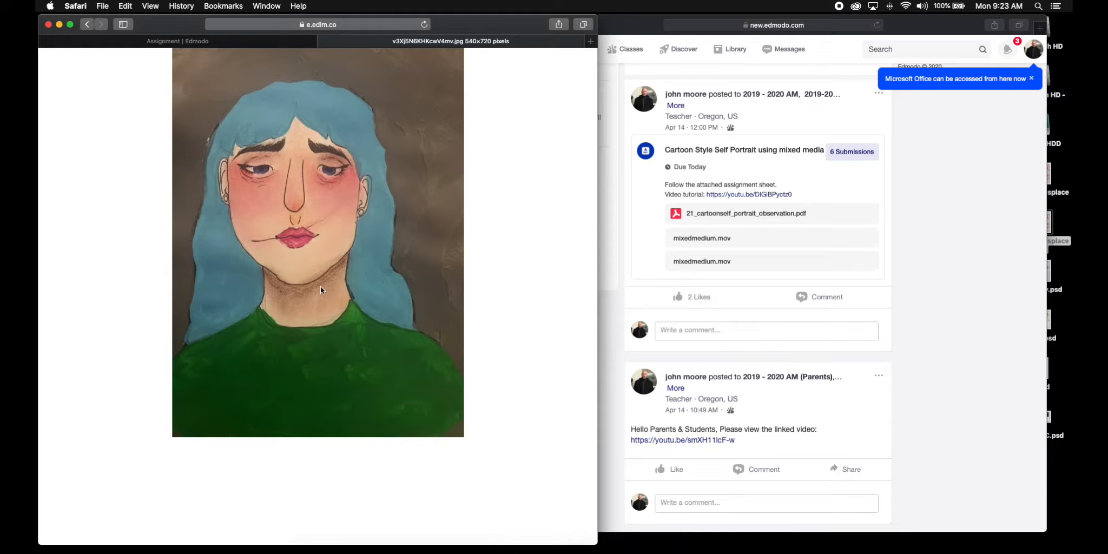
mouse_move(325, 286)
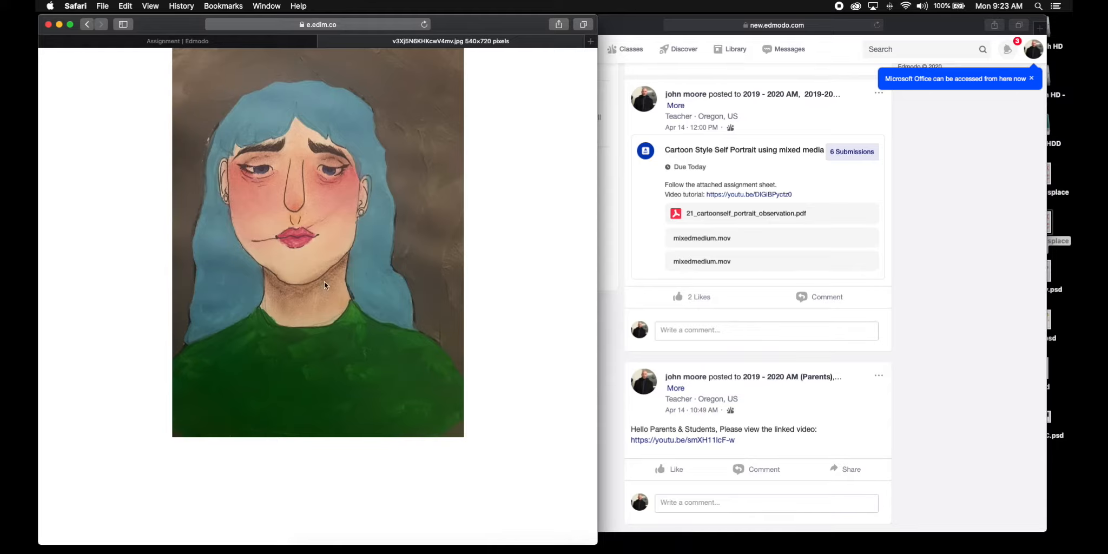
mouse_move(273, 136)
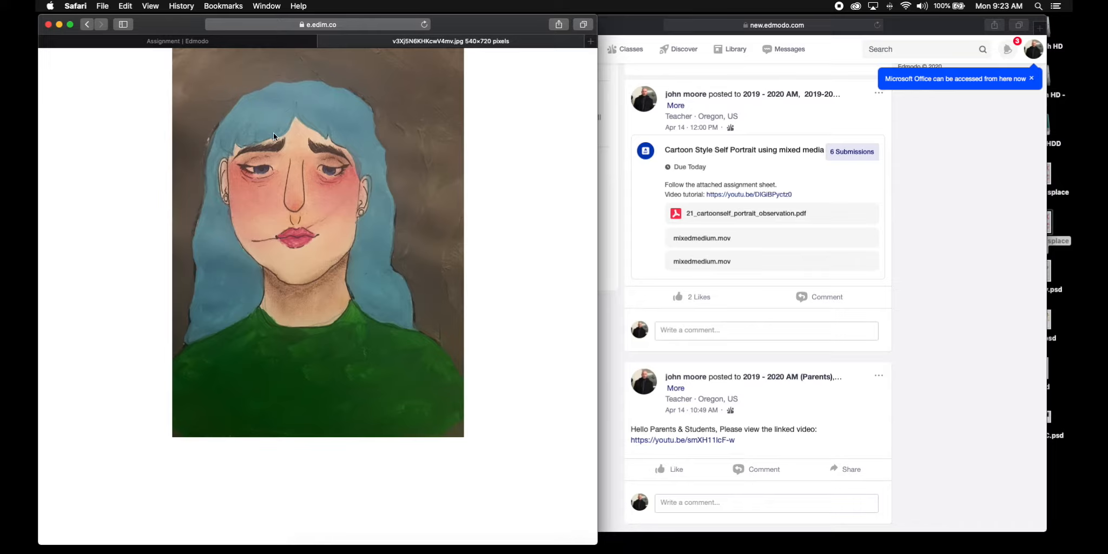
mouse_move(298, 264)
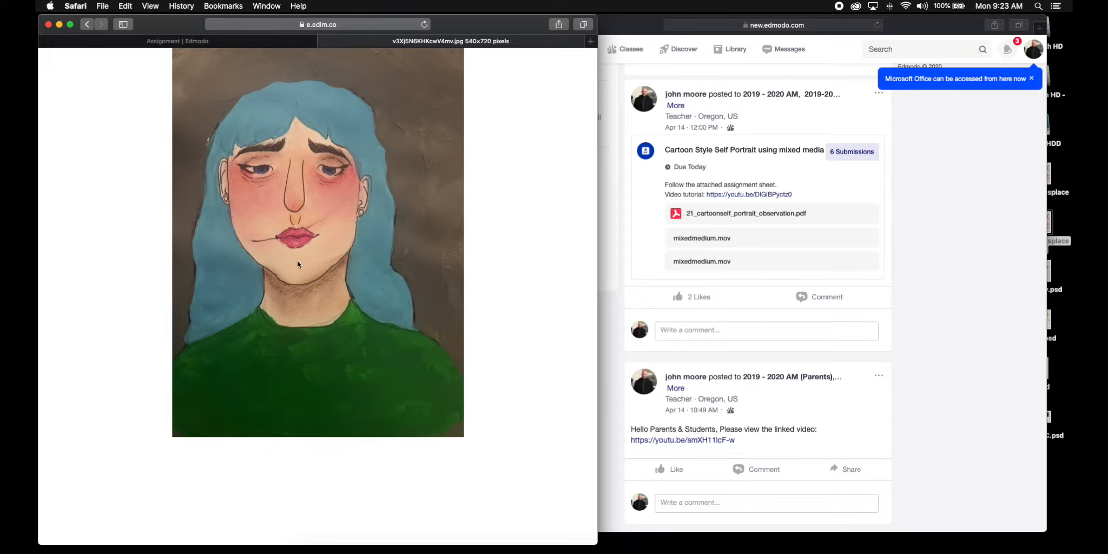
mouse_move(424, 124)
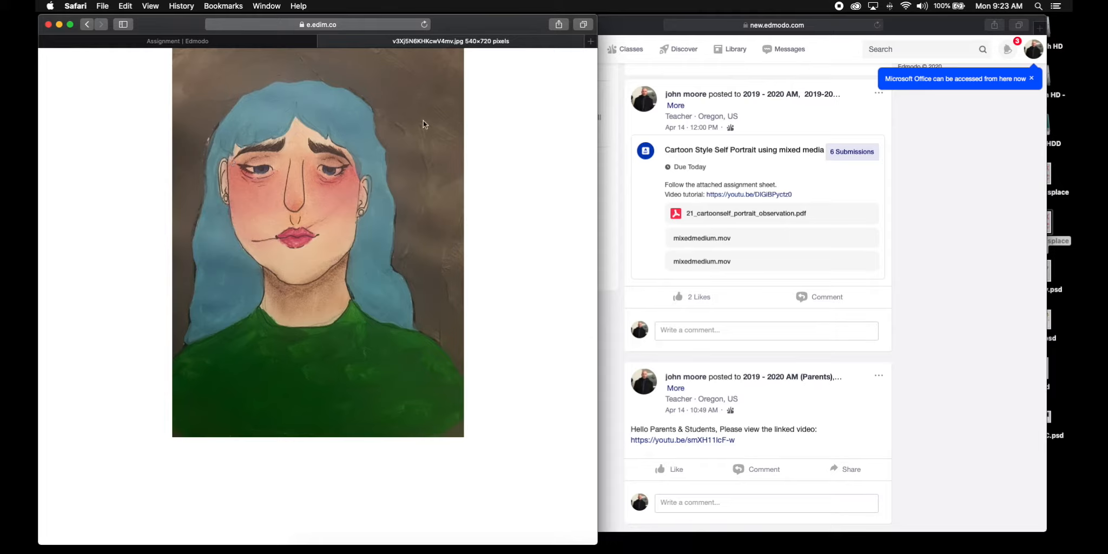
mouse_move(437, 192)
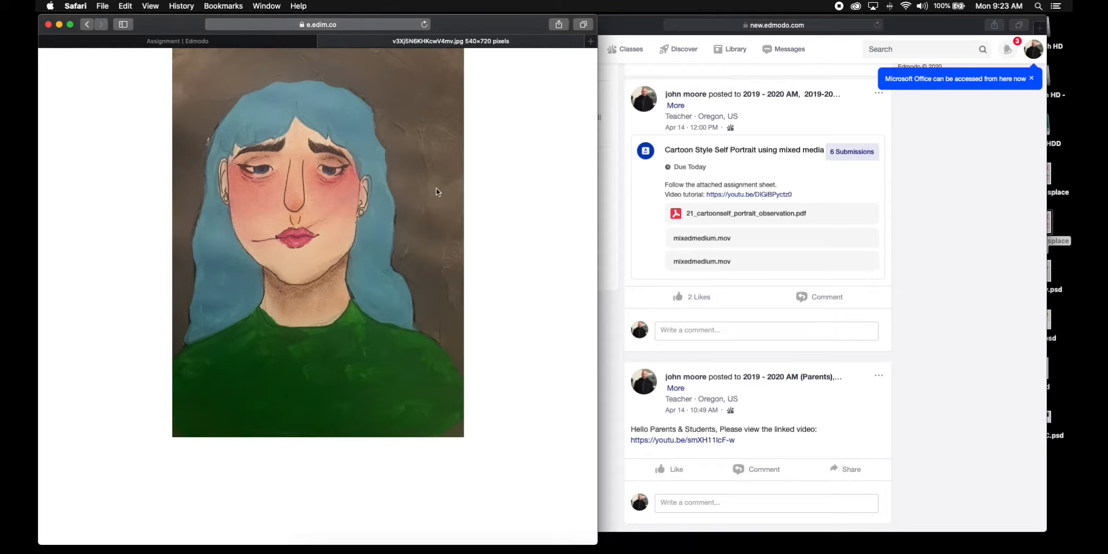
mouse_move(433, 135)
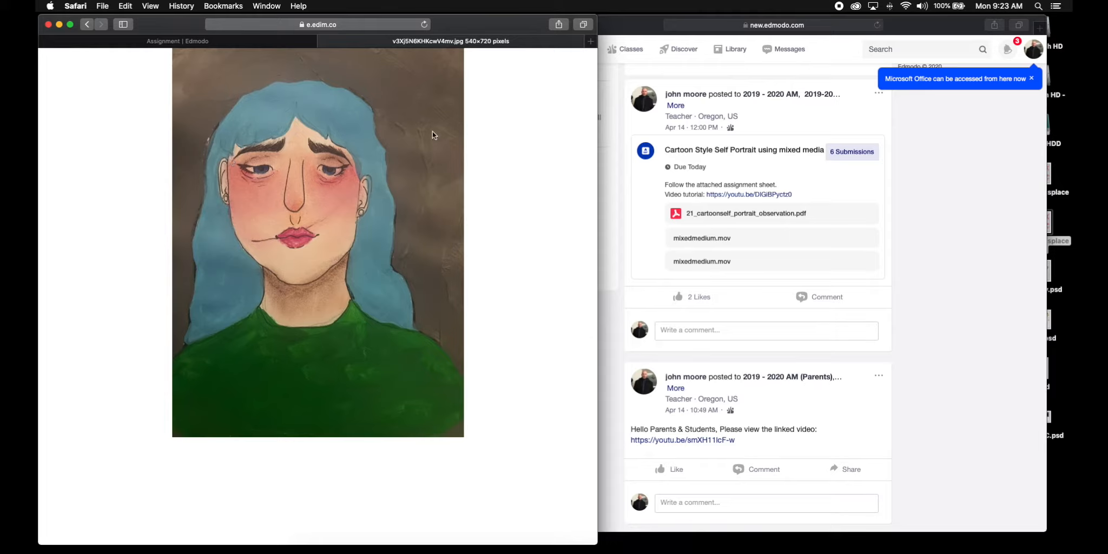
mouse_move(423, 255)
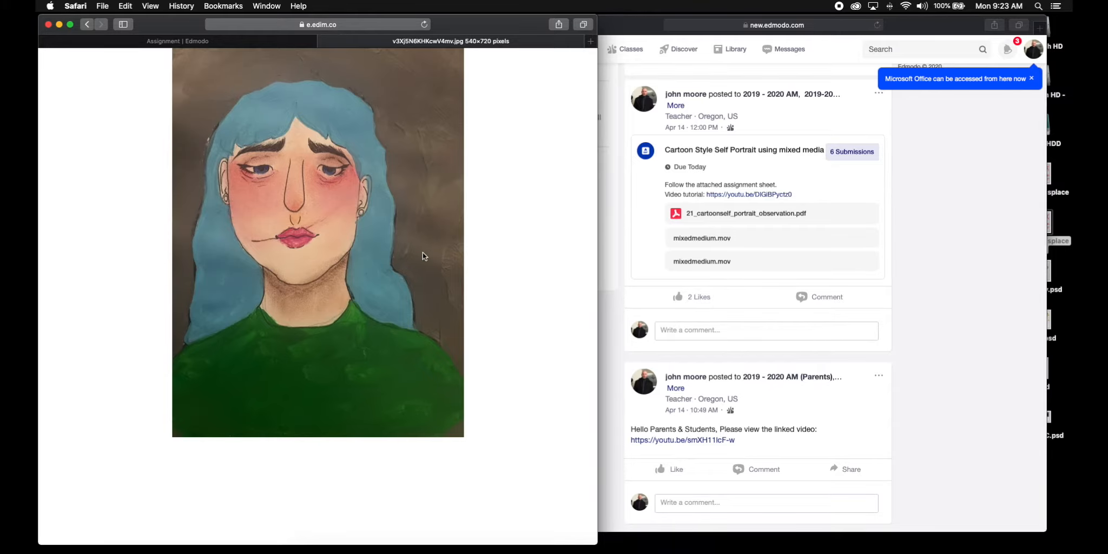
mouse_move(327, 42)
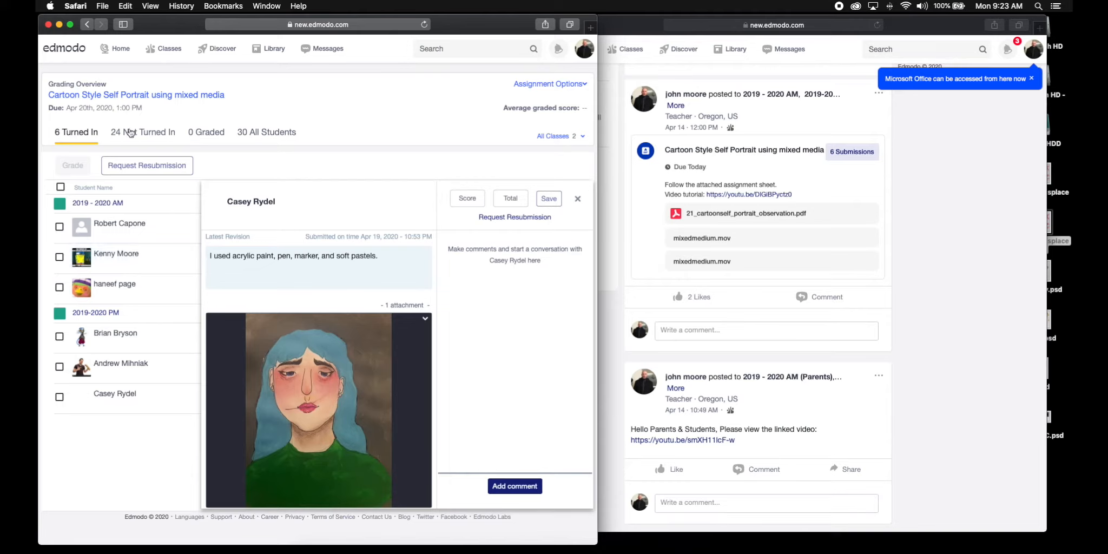
mouse_move(128, 137)
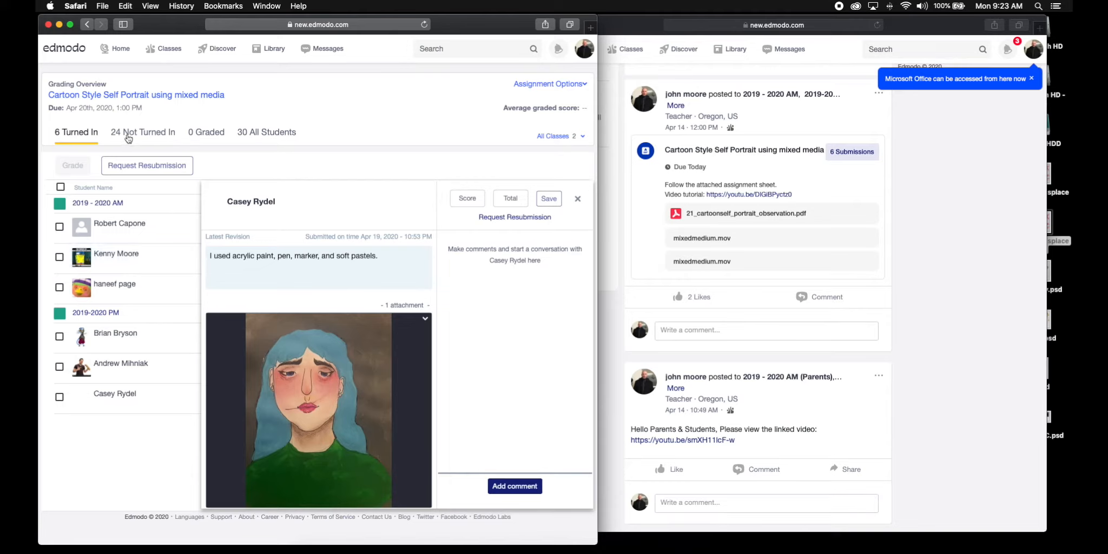
mouse_move(145, 135)
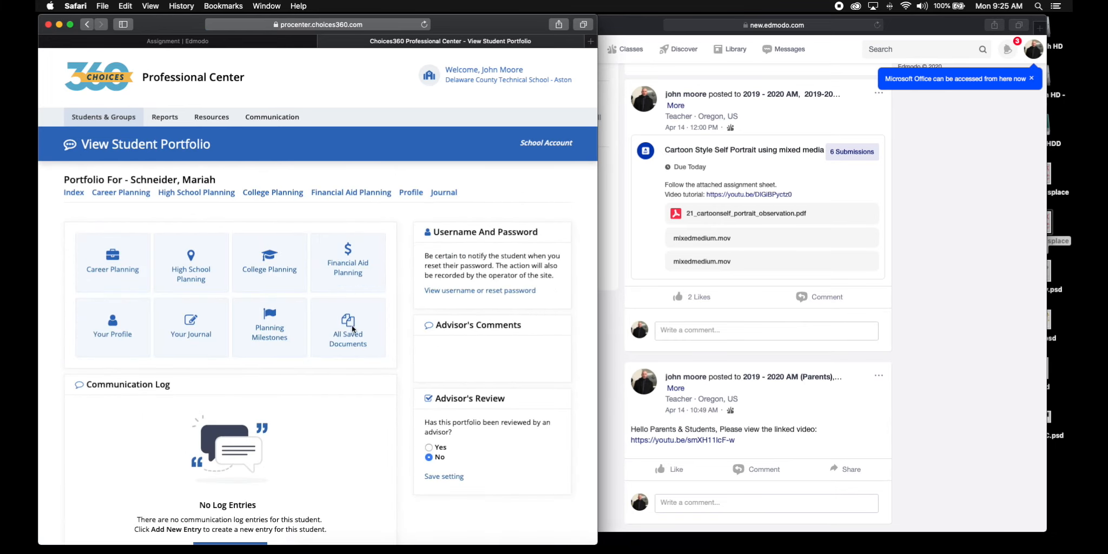
click(347, 326)
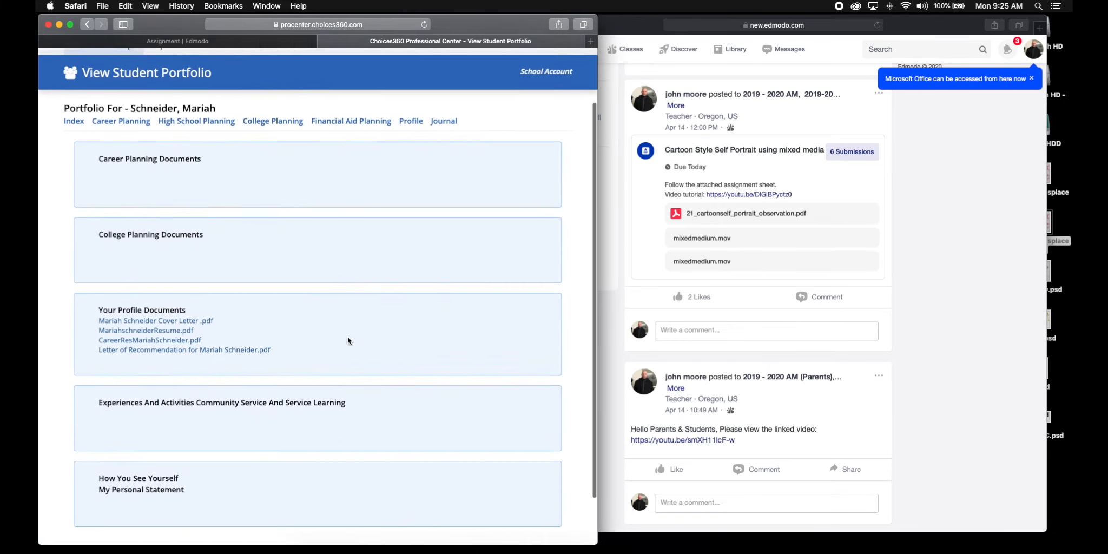
scroll(up, 3)
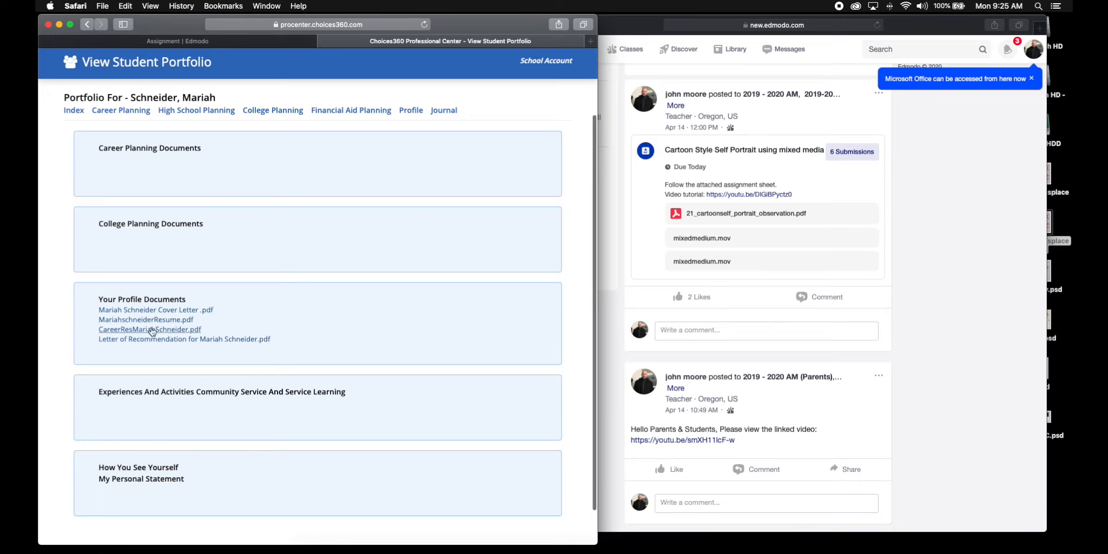
mouse_move(156, 309)
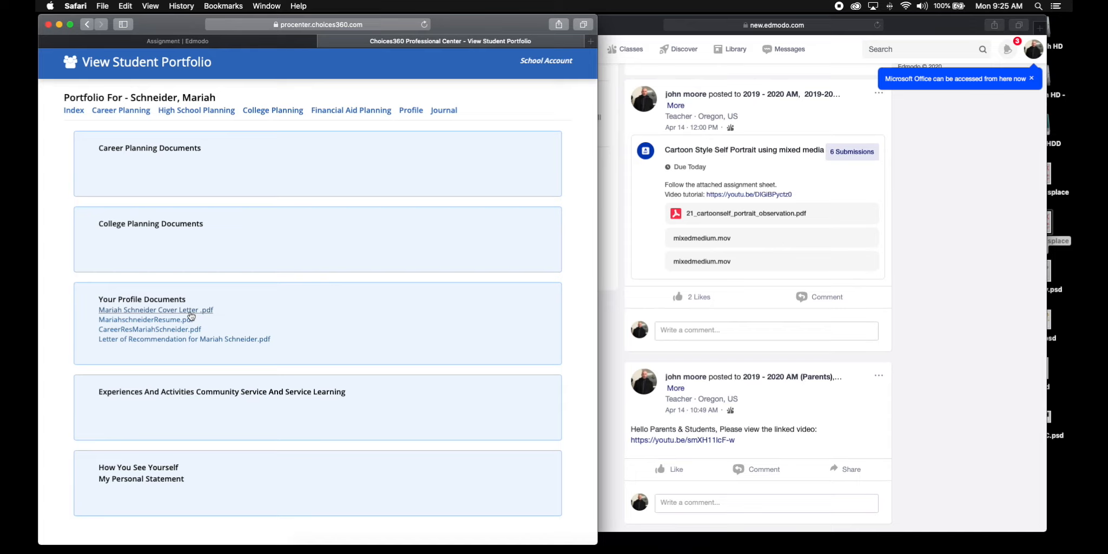
mouse_move(366, 395)
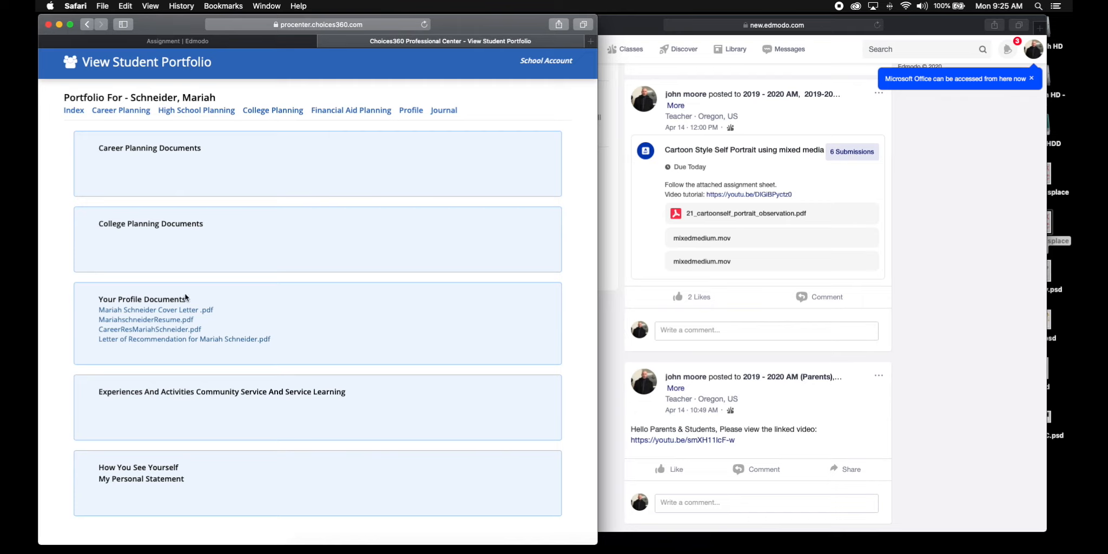
mouse_move(394, 414)
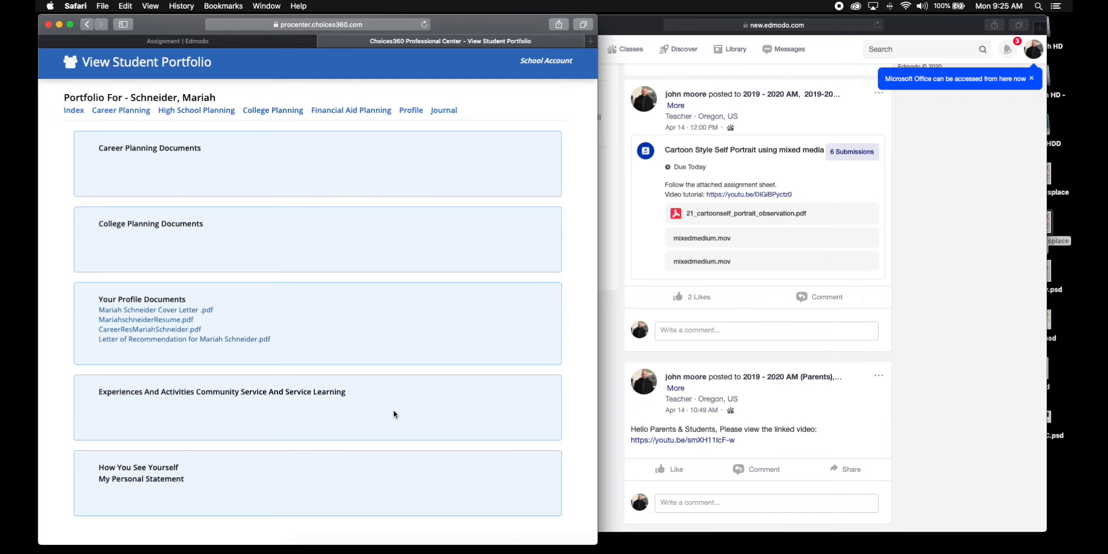
mouse_move(217, 354)
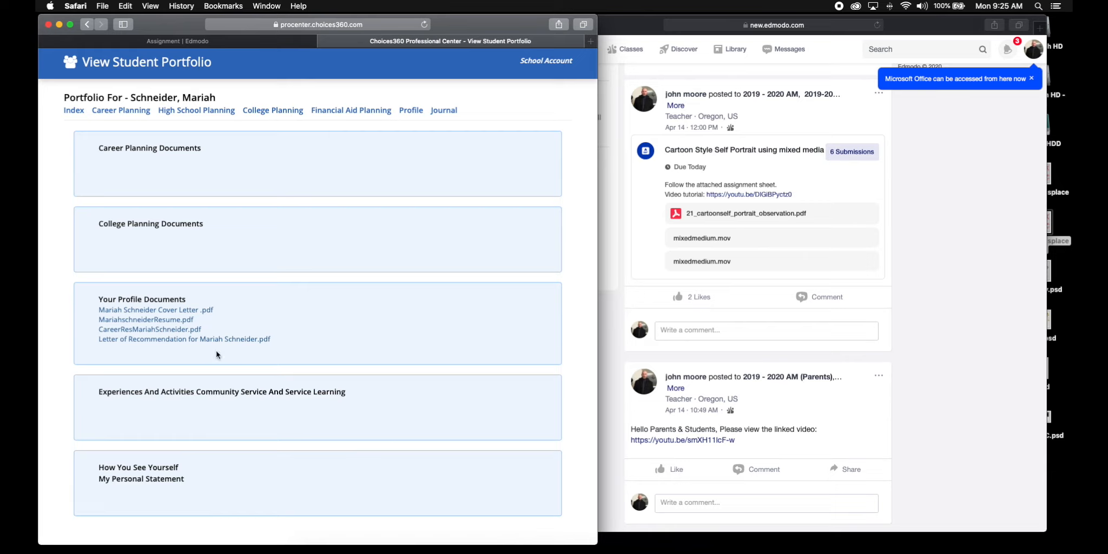
mouse_move(196, 363)
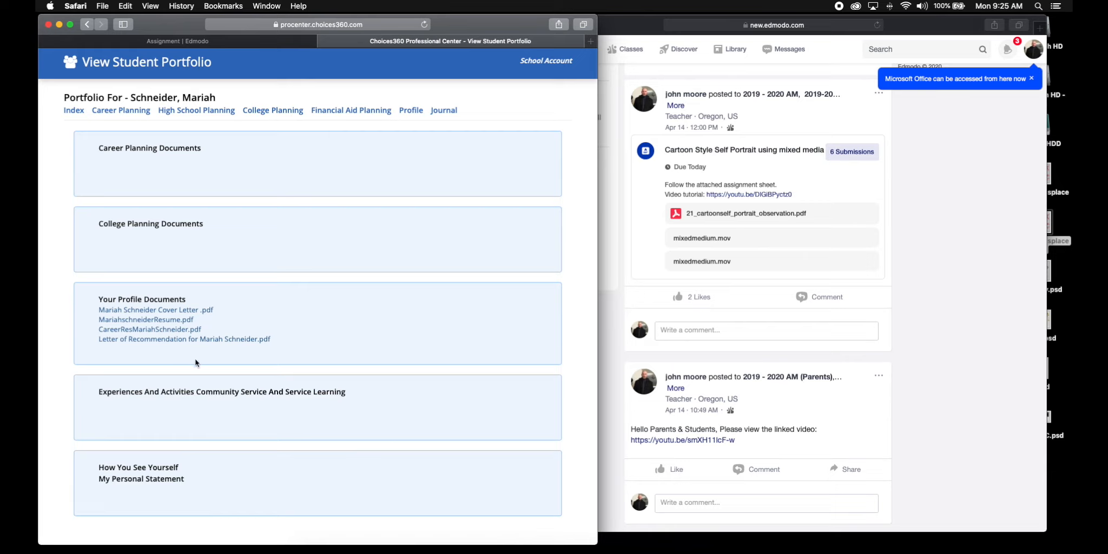